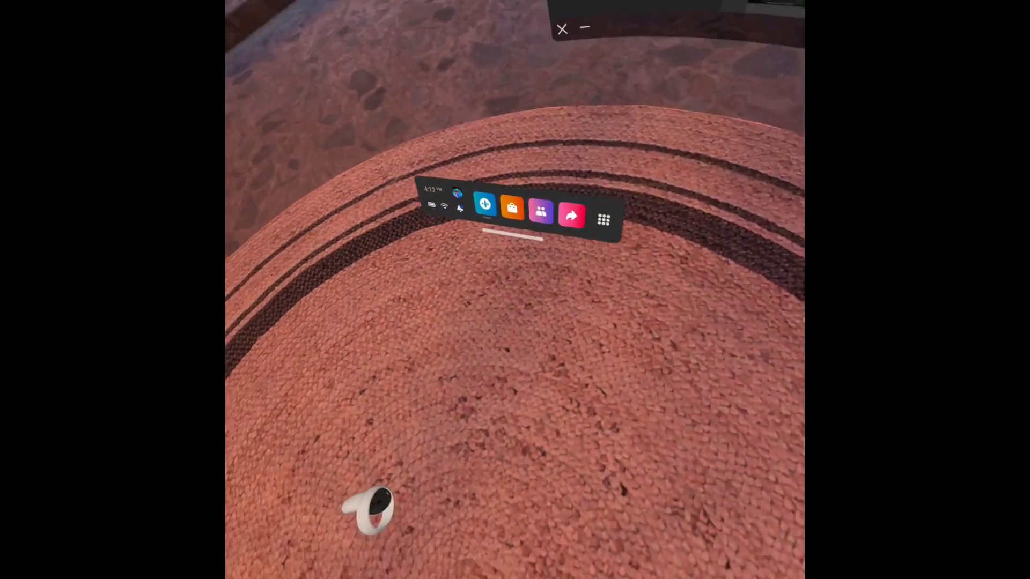
Bring up the Explore home panel with its welcome feed and Play It Again row
{"action": "left_click", "coordinate": [485, 203]}
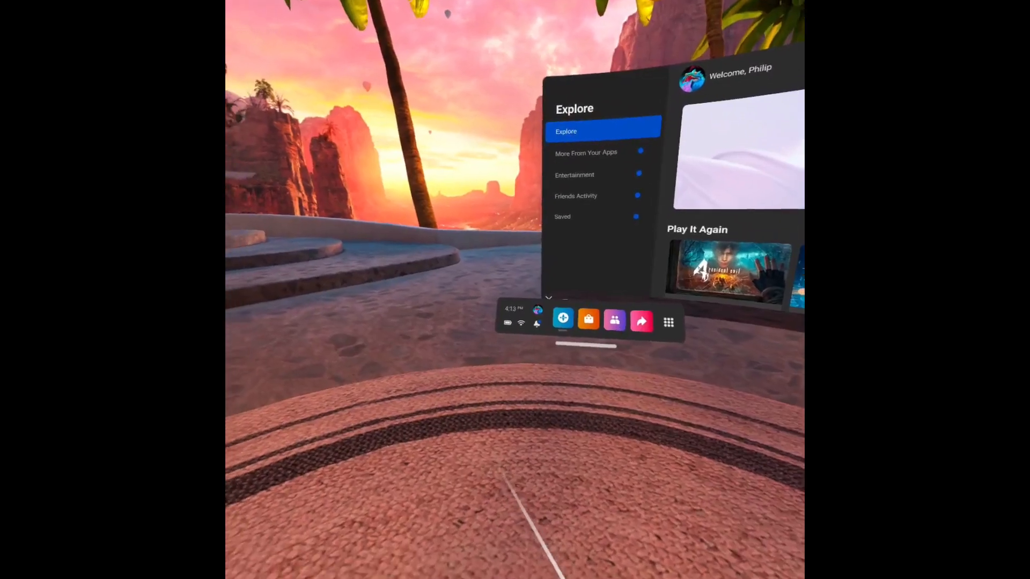
Bring up Quick Settings with the Wi-Fi, Guardian and Oculus Air Link tiles
{"action": "left_click", "coordinate": [513, 321]}
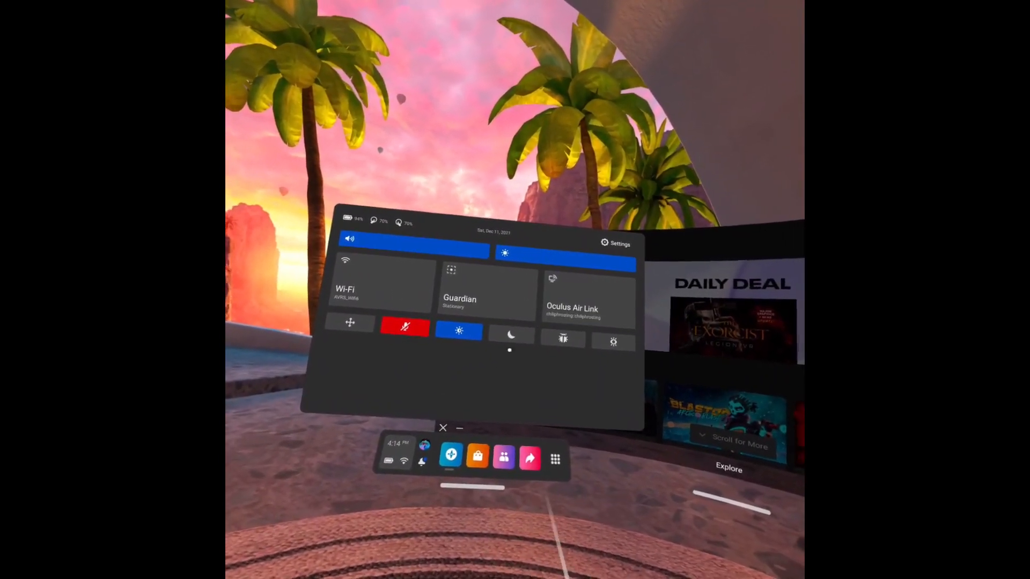
Go from Quick Settings into full Settings on the Guardian page with Clear Guardian History
{"action": "left_click", "coordinate": [616, 244]}
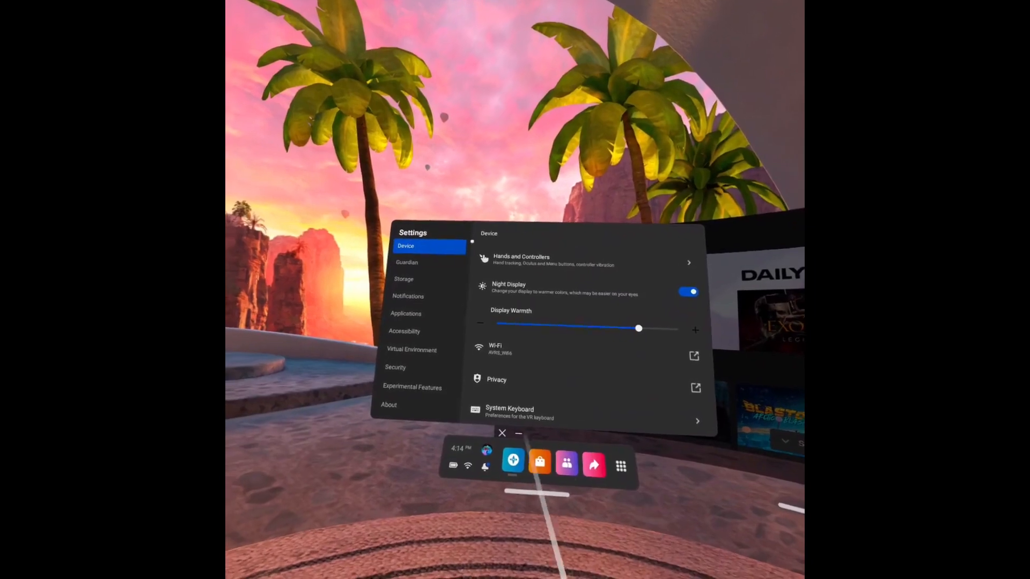
{"action": "left_click", "coordinate": [407, 261]}
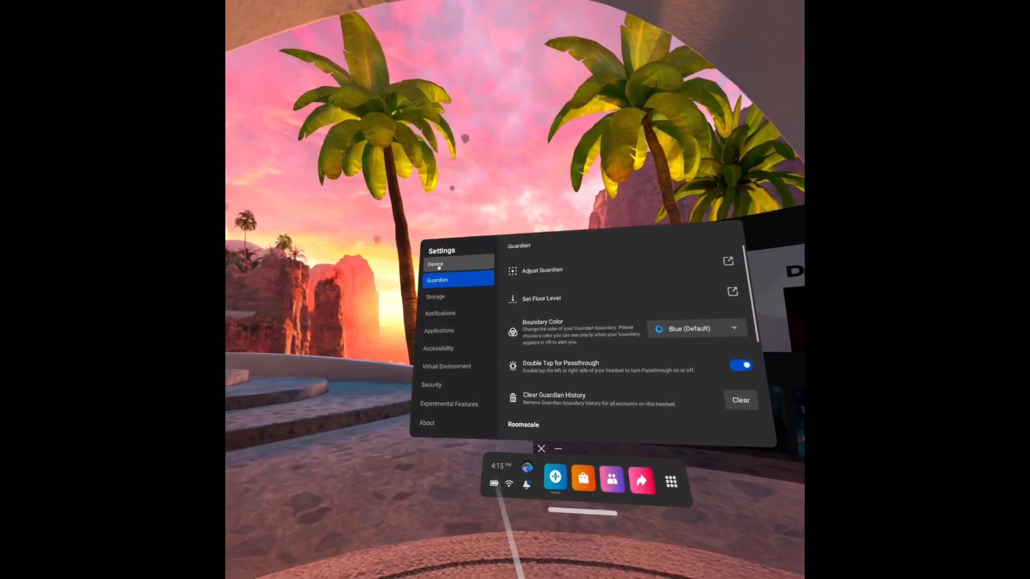
Set Tracking Frequency to Auto in the Device settings
{"action": "left_click", "coordinate": [434, 264]}
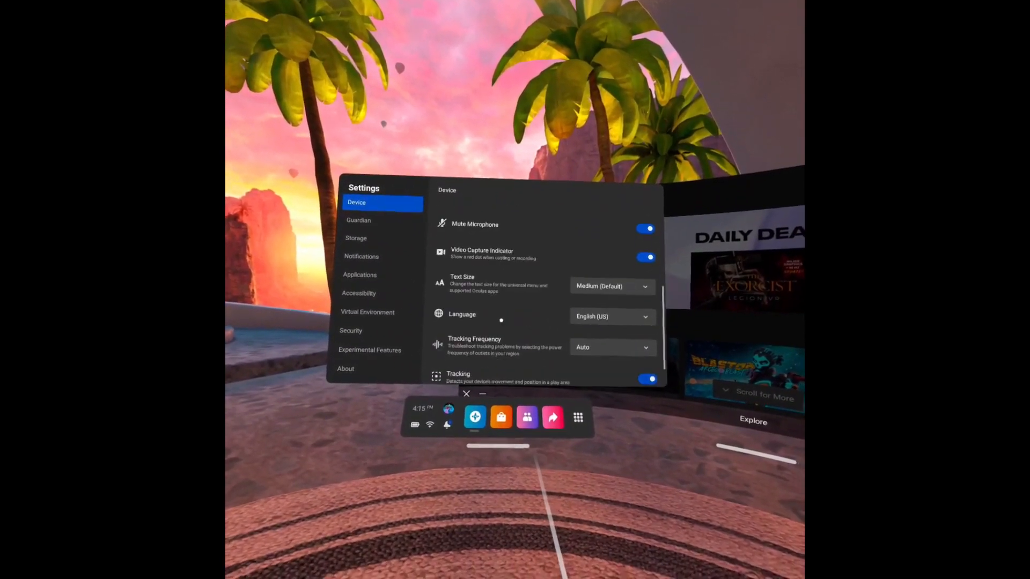
{"action": "left_click", "coordinate": [611, 346]}
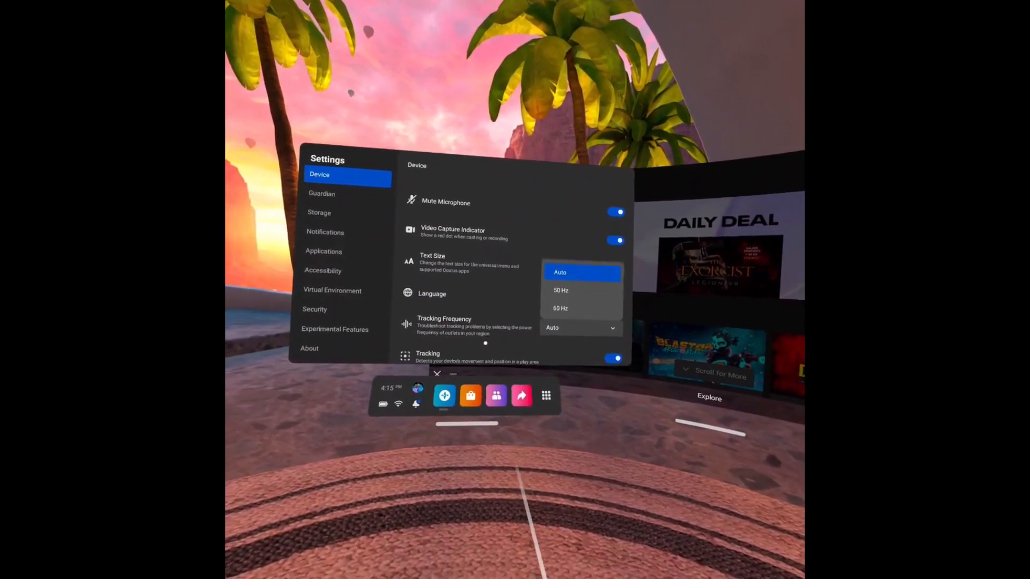
{"action": "left_click", "coordinate": [581, 271]}
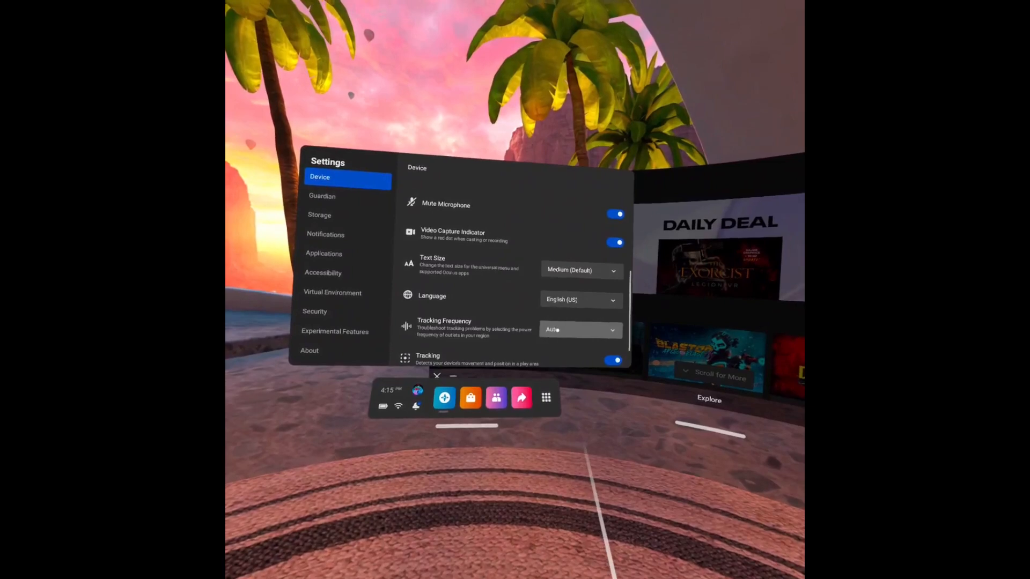
{"action": "left_click", "coordinate": [580, 330]}
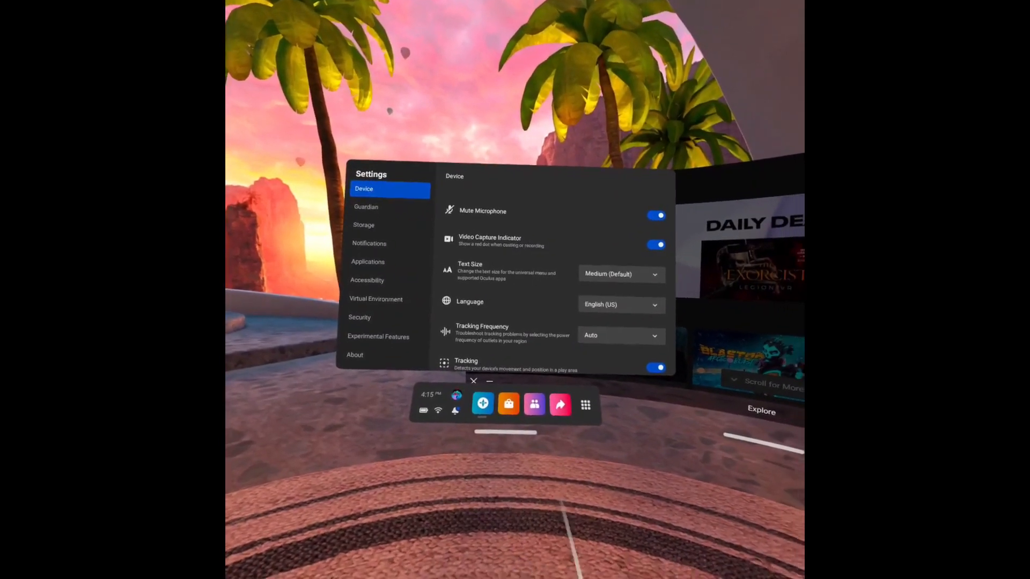
Switch to the Apps library listing VR Blast, Prime Video VR and YouTube VR
{"action": "left_click", "coordinate": [585, 404]}
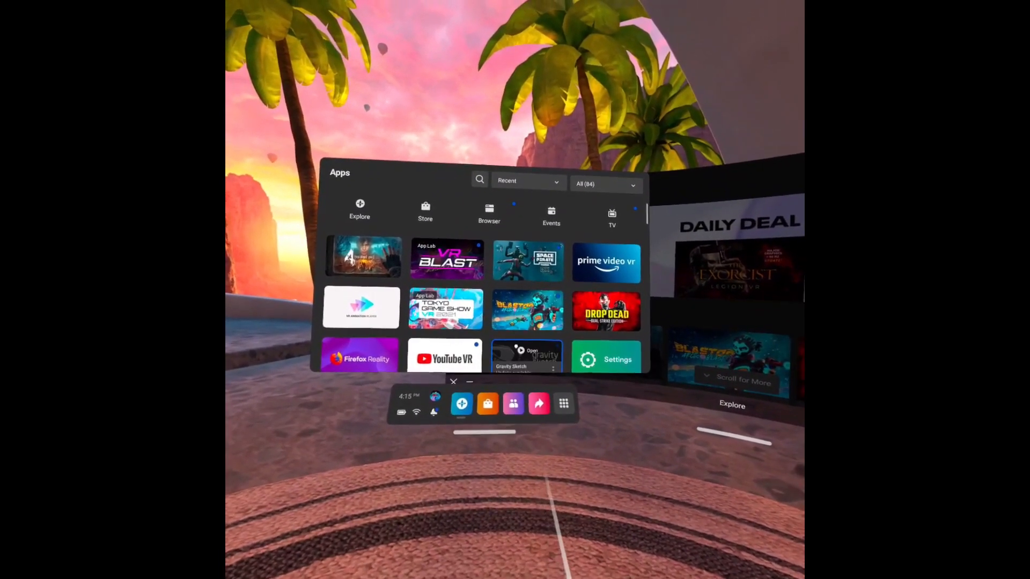
{"action": "scroll", "scroll_direction": "down", "scroll_amount": 3}
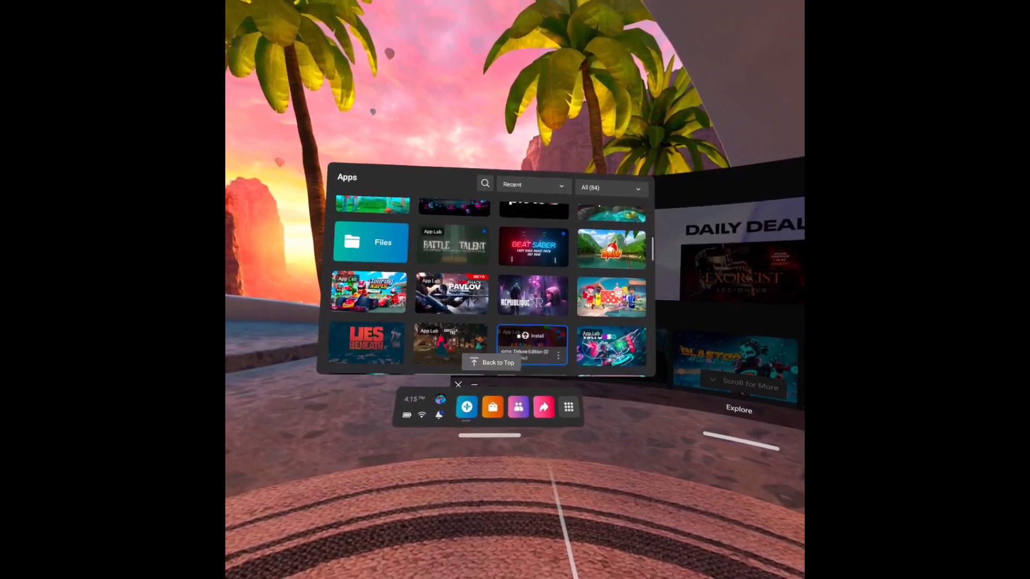
{"action": "scroll", "scroll_direction": "down", "scroll_amount": 3}
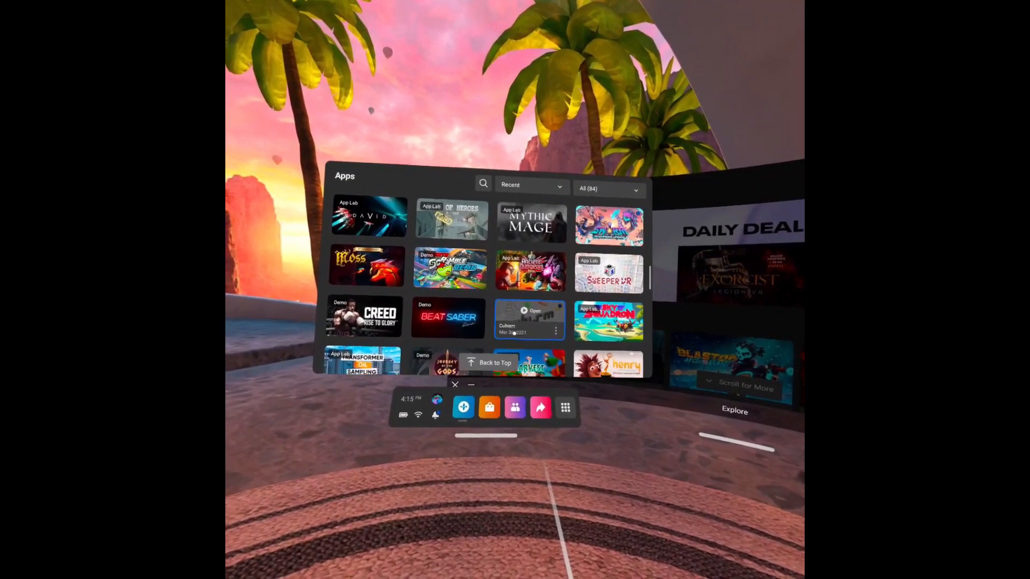
{"action": "scroll", "scroll_direction": "down", "scroll_amount": 3}
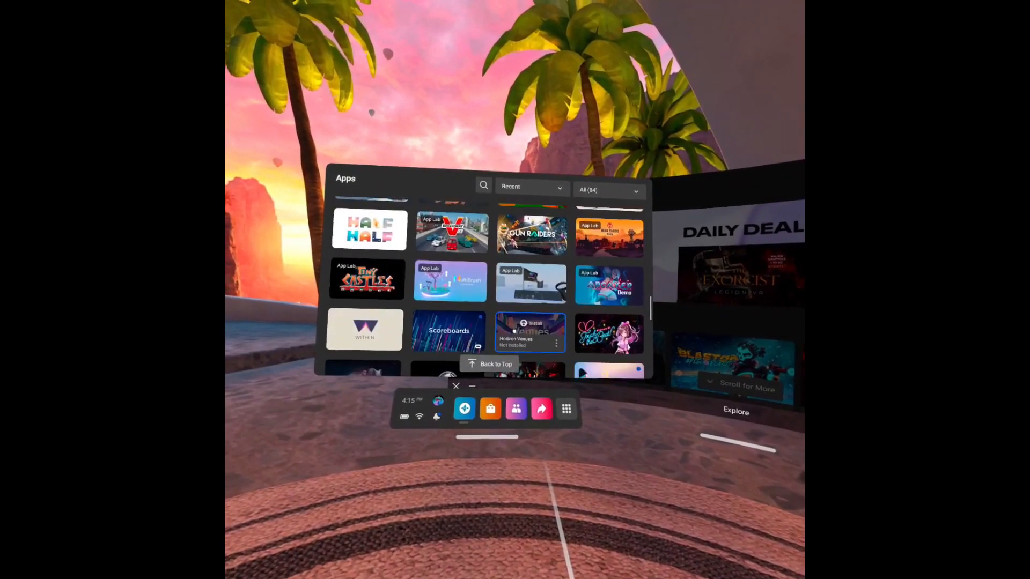
{"action": "scroll", "scroll_direction": "down", "scroll_amount": 3}
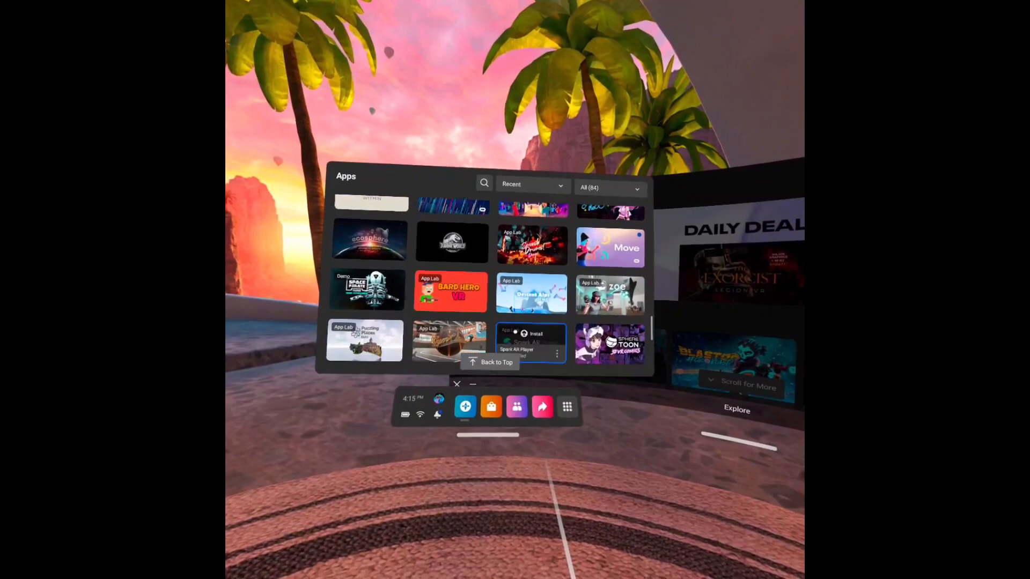
{"action": "scroll", "scroll_direction": "down", "scroll_amount": 3}
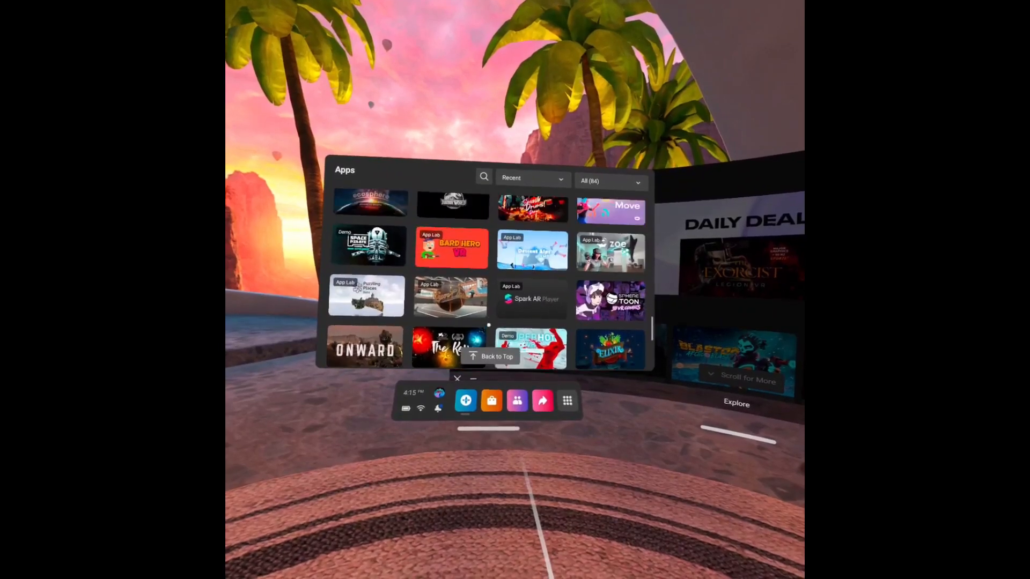
{"action": "scroll", "scroll_direction": "down", "scroll_amount": 3}
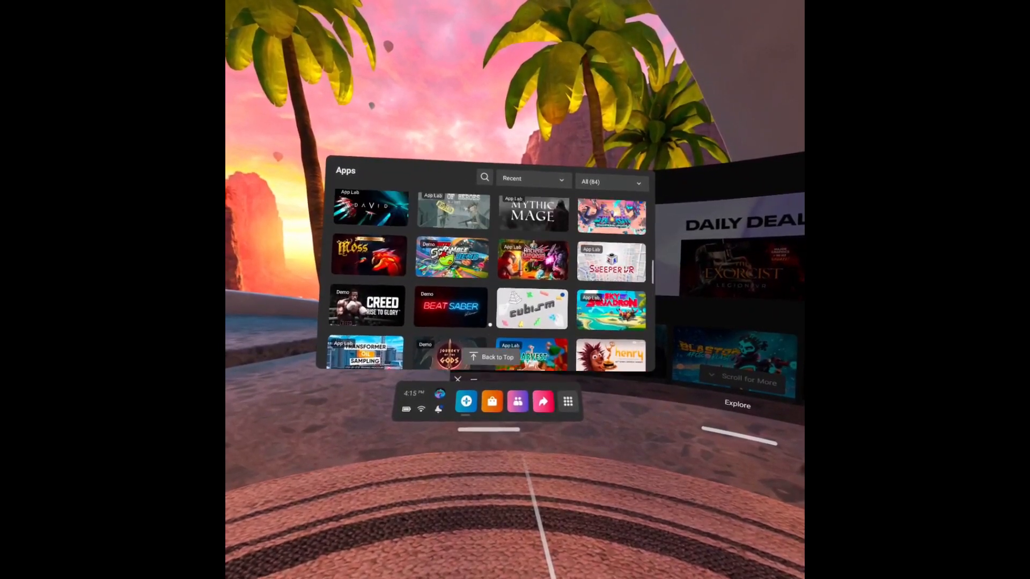
{"action": "scroll", "scroll_direction": "down", "scroll_amount": 3}
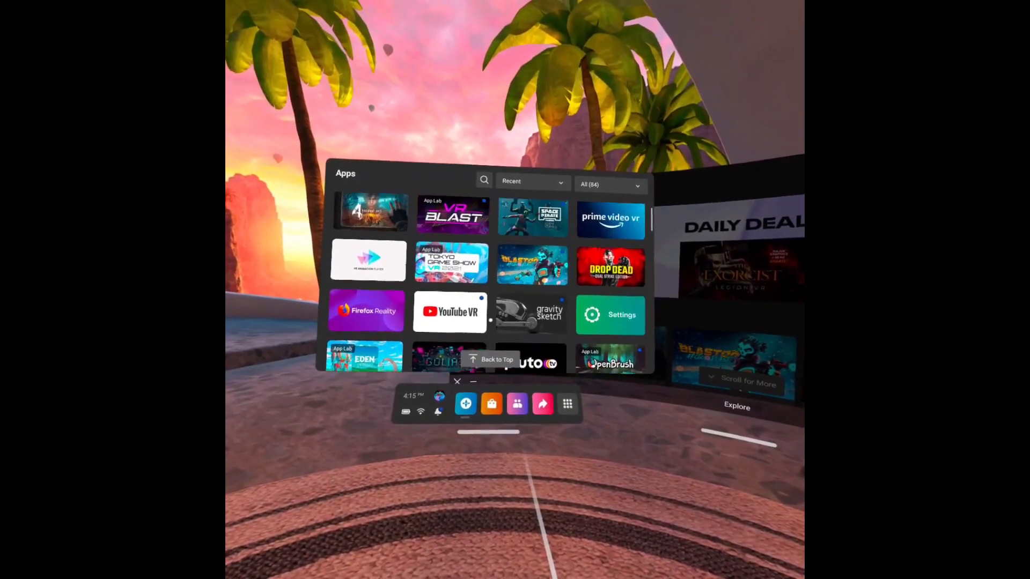